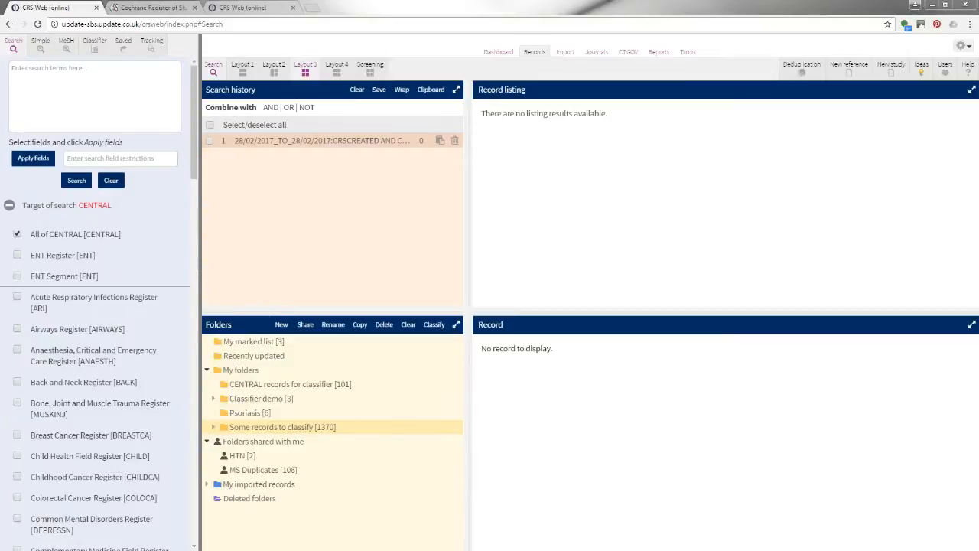
mouse_move(306, 153)
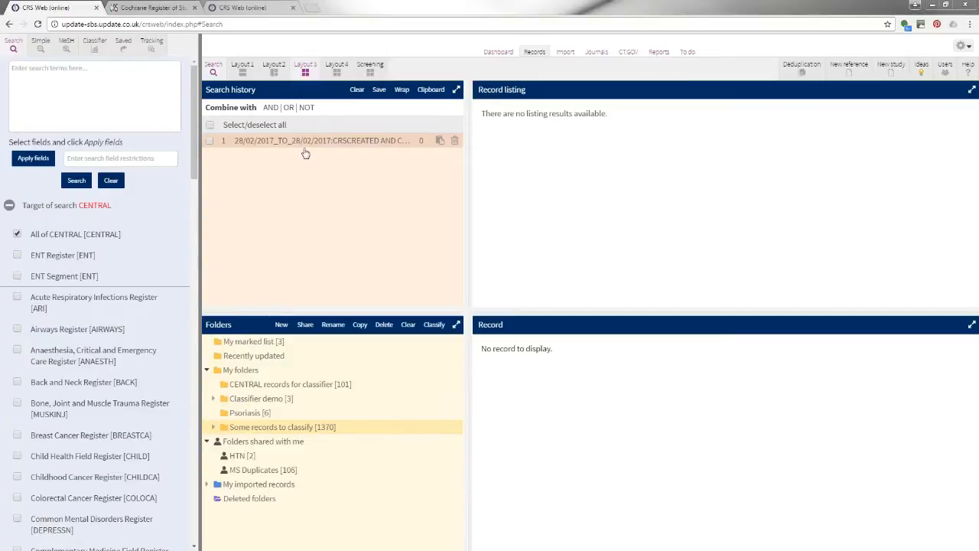
mouse_move(364, 404)
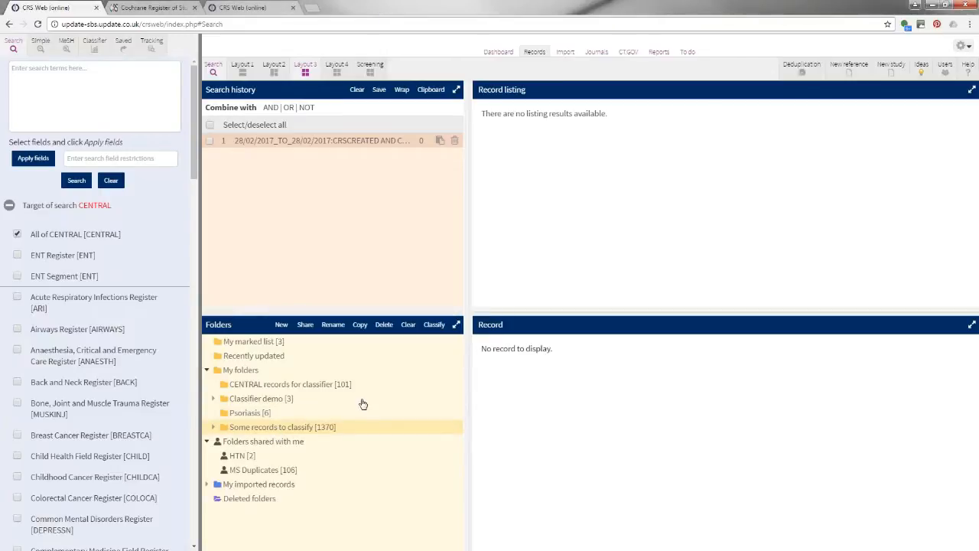
- Show the 1370 records of the 'Some records to classify' folder
click(281, 427)
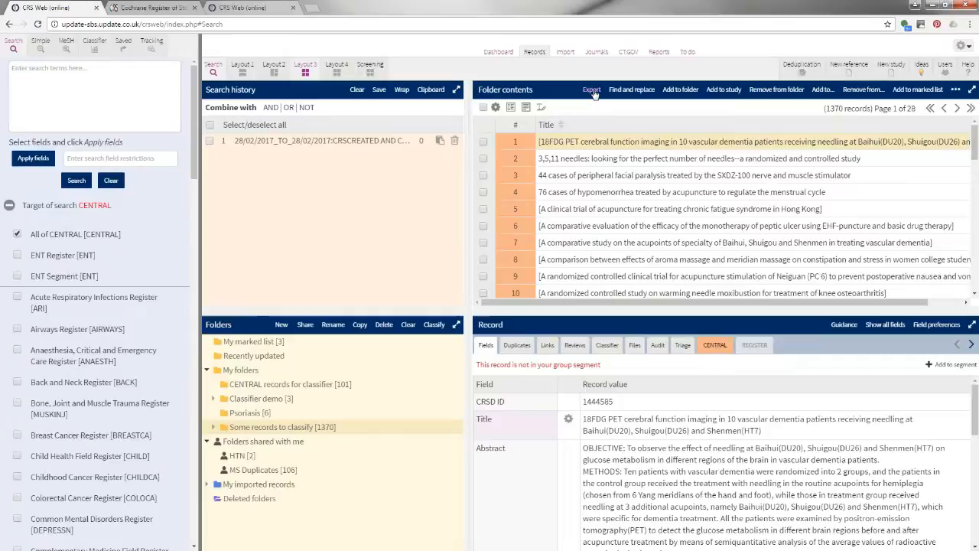
- Start an export of the folder's records in RIS format, single file, no attachments
click(591, 89)
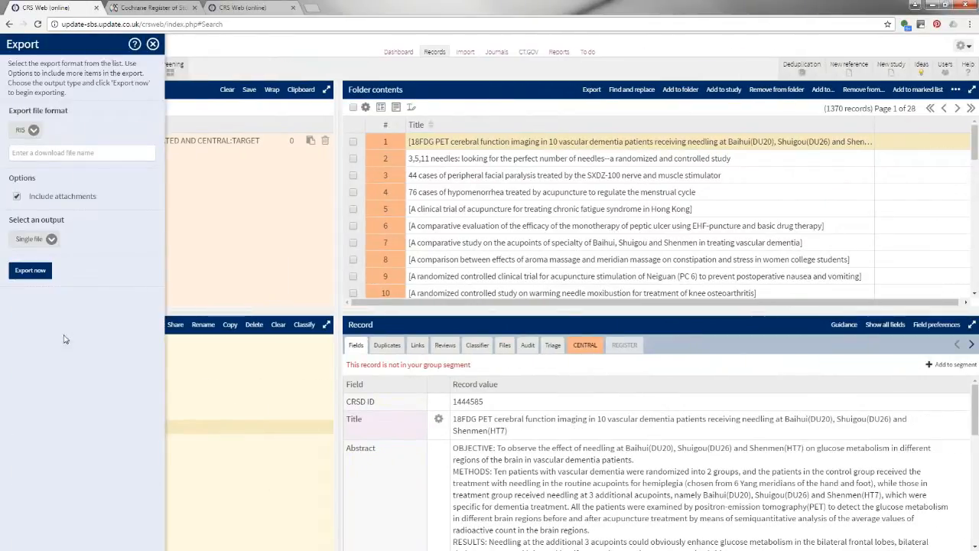
mouse_move(68, 352)
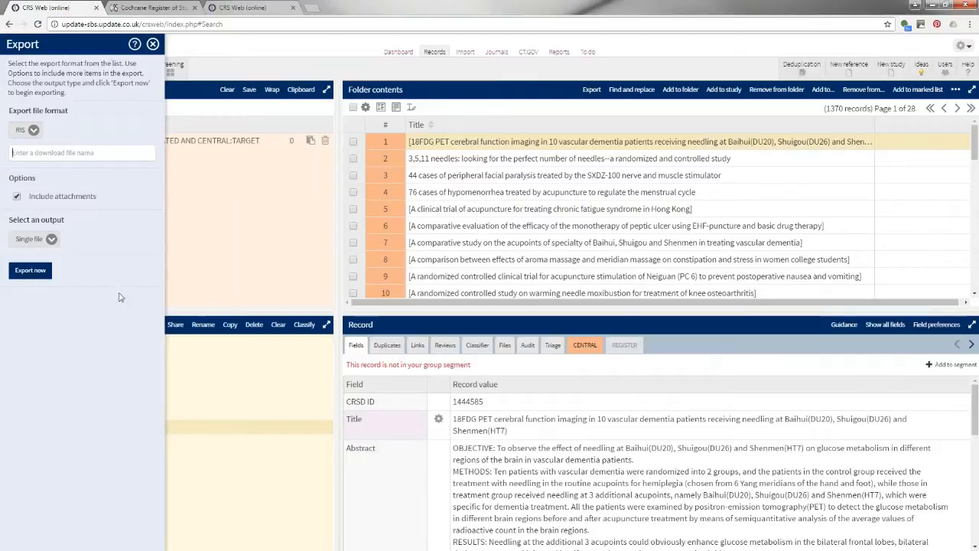
mouse_move(30, 207)
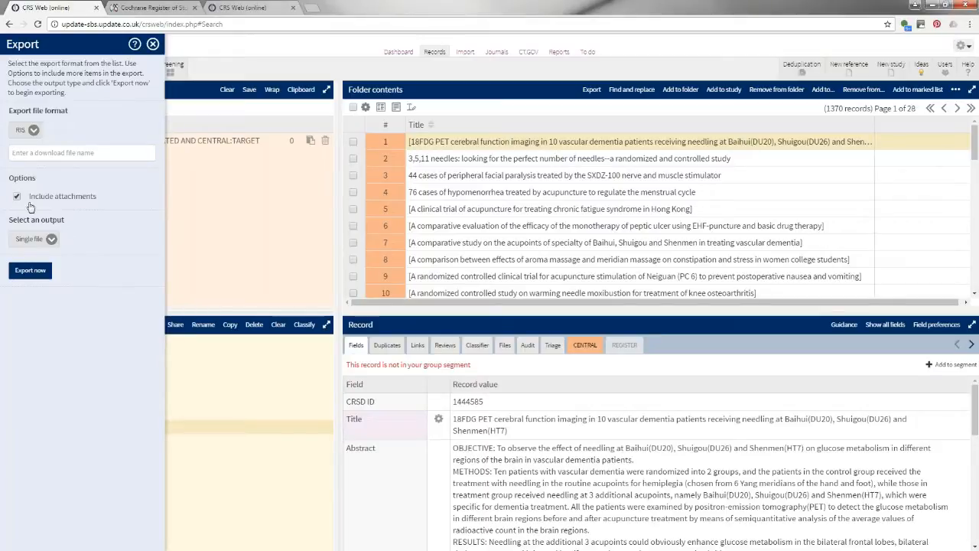
mouse_move(65, 260)
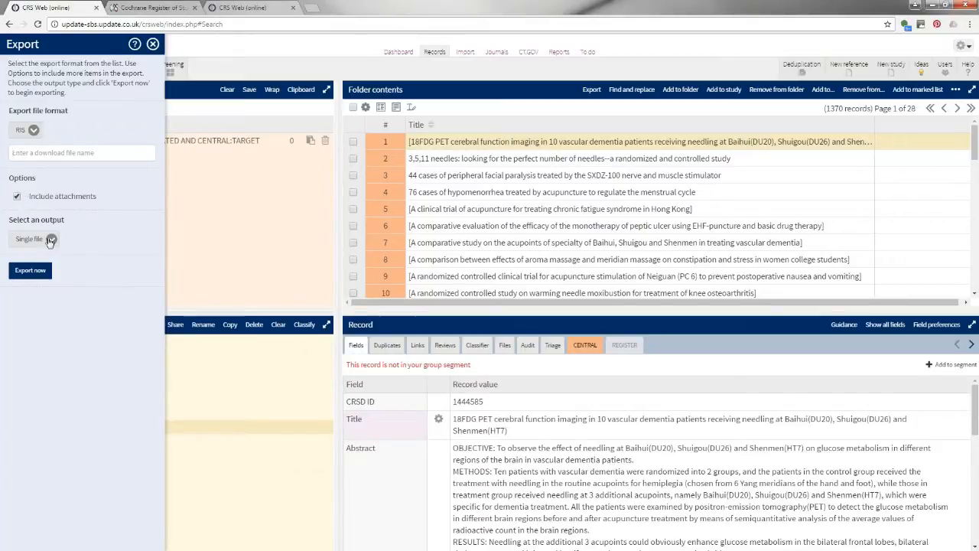
click(30, 239)
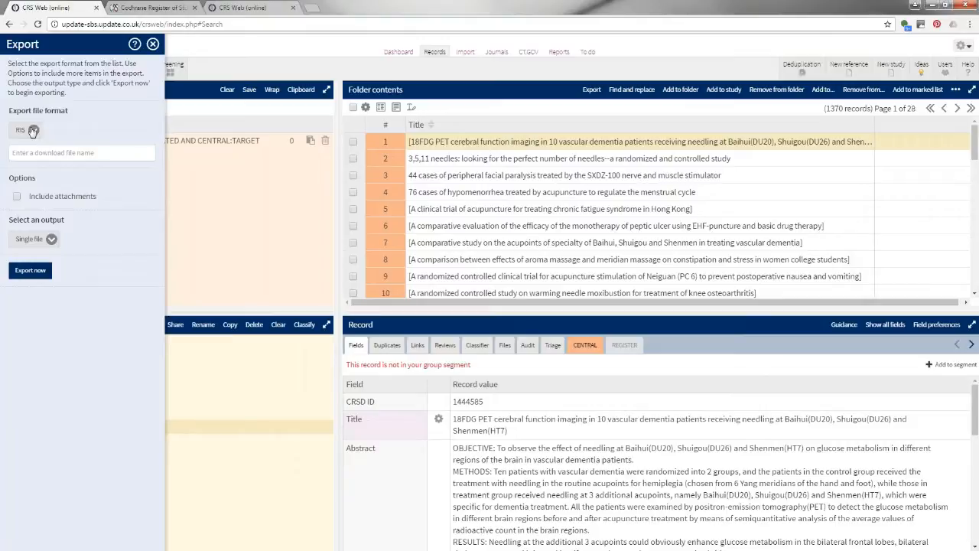
click(83, 153)
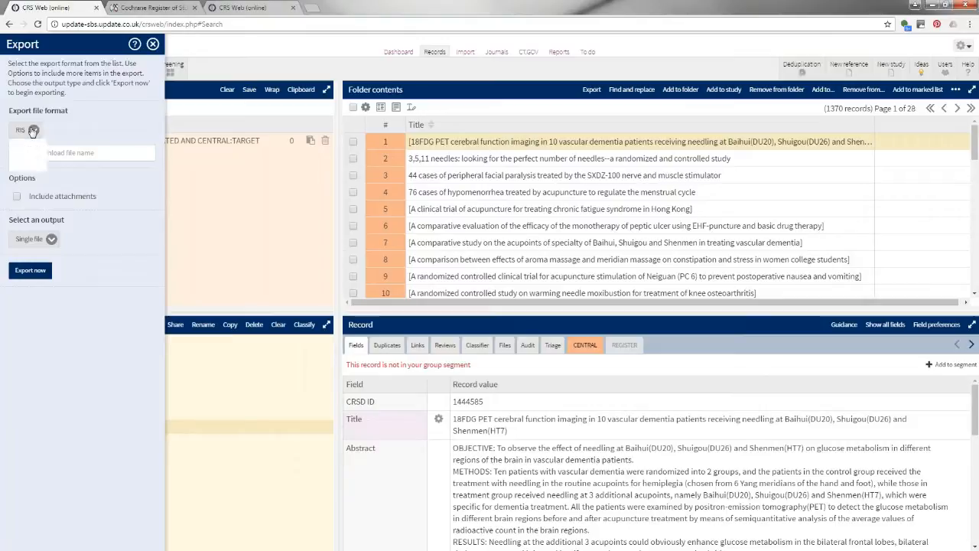
click(33, 130)
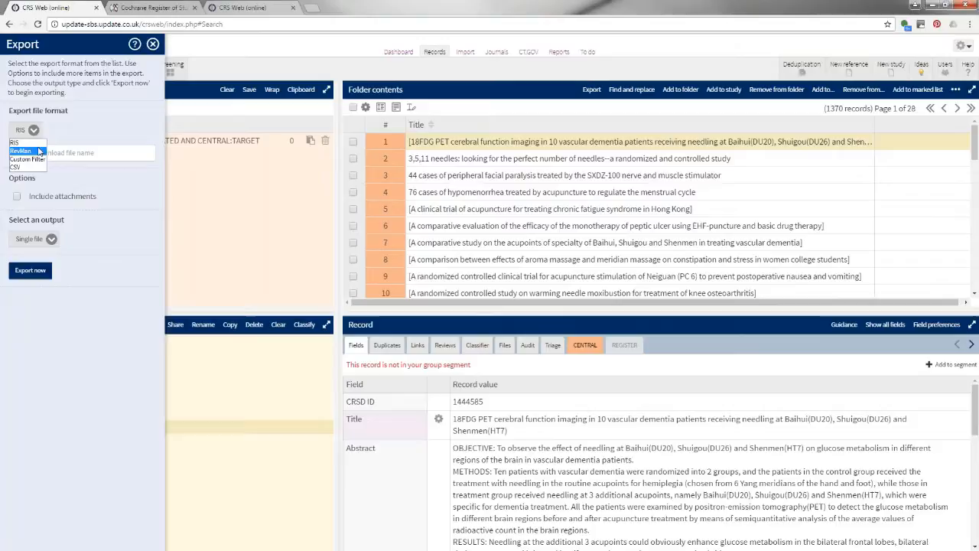
mouse_move(28, 168)
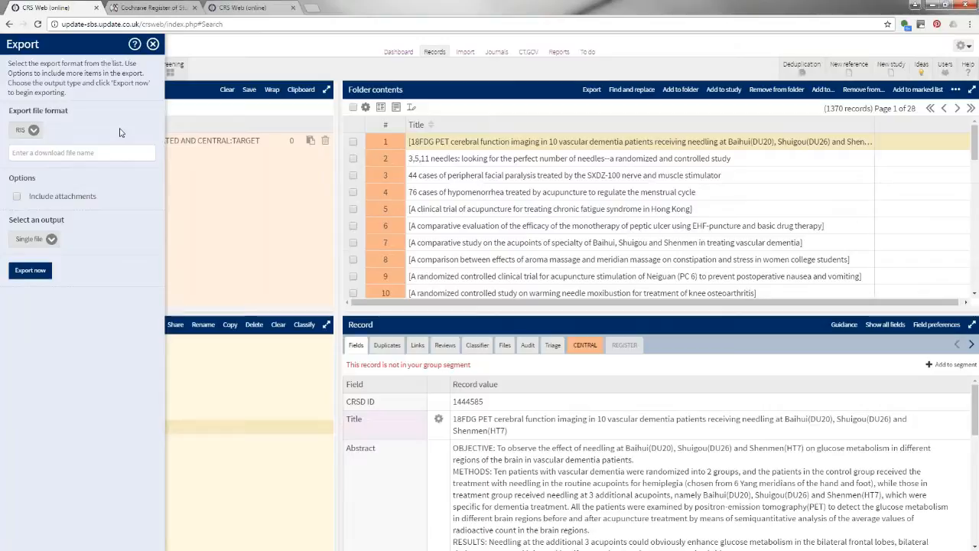
mouse_move(119, 131)
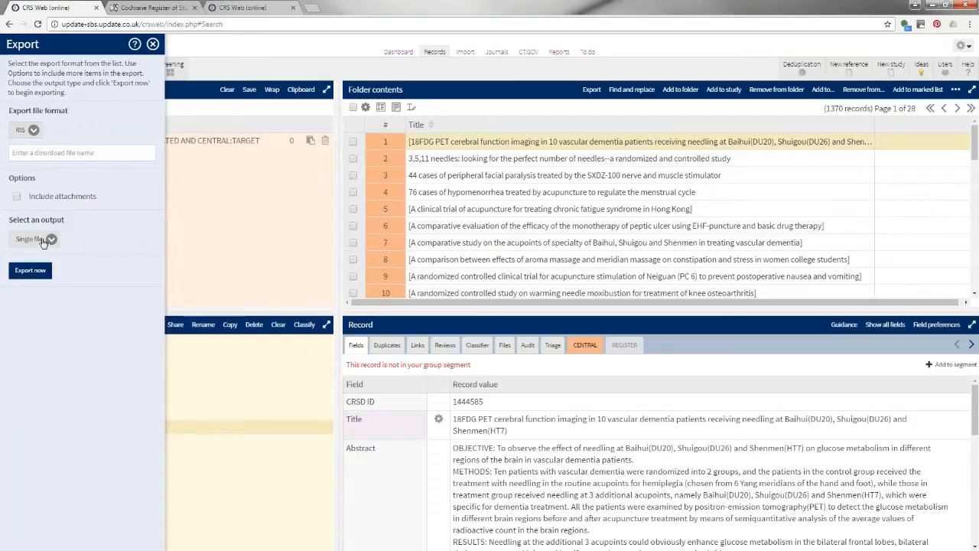
- Set the export output to Email link, revealing Email to, Email from, Subject and Message fields
click(34, 238)
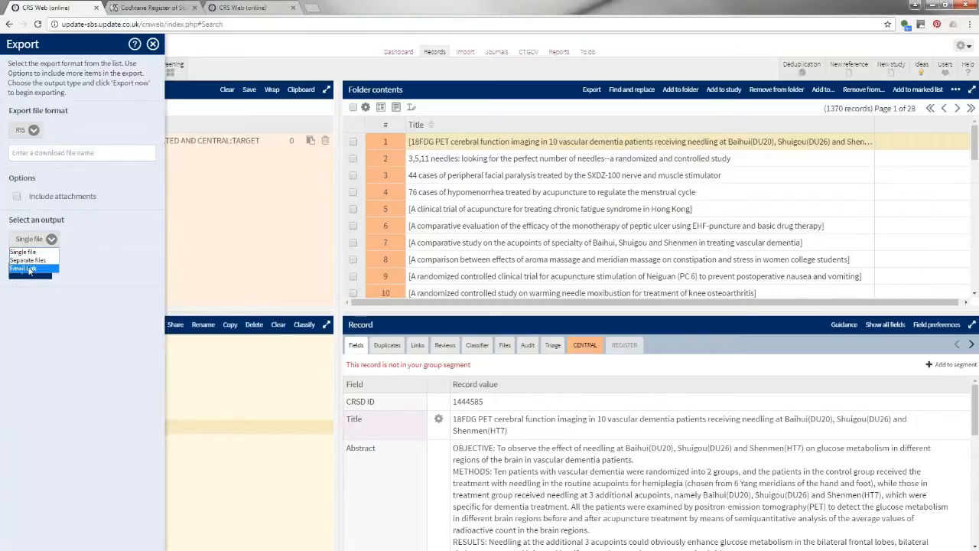
click(23, 270)
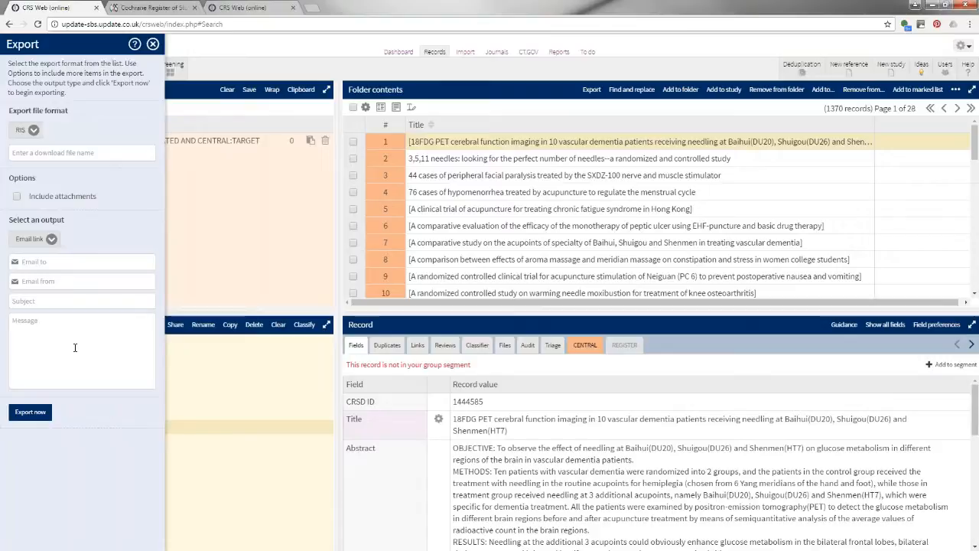
mouse_move(52, 236)
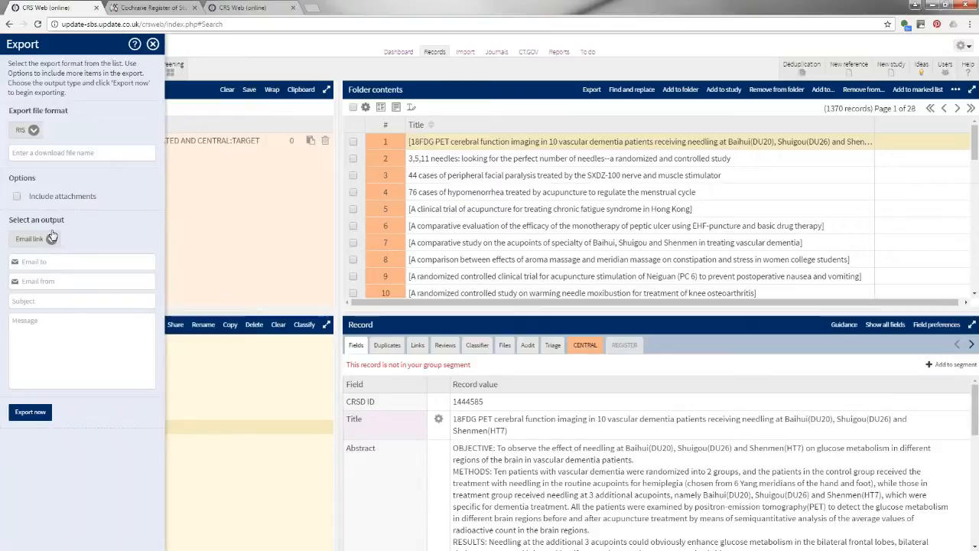